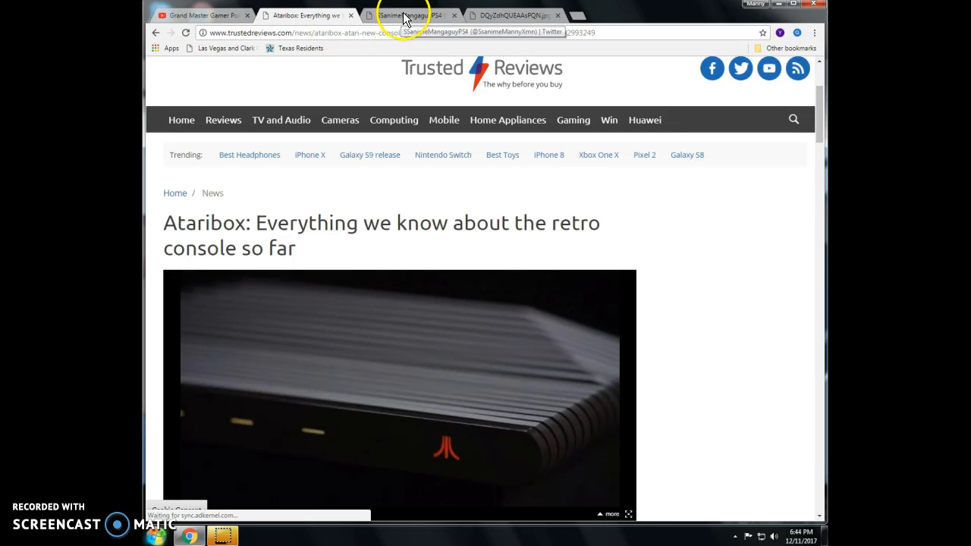
Switch to the SSanimeMangaguyPS4 Twitter tab showing the retweeted Crash Bandicoot post.
click(409, 15)
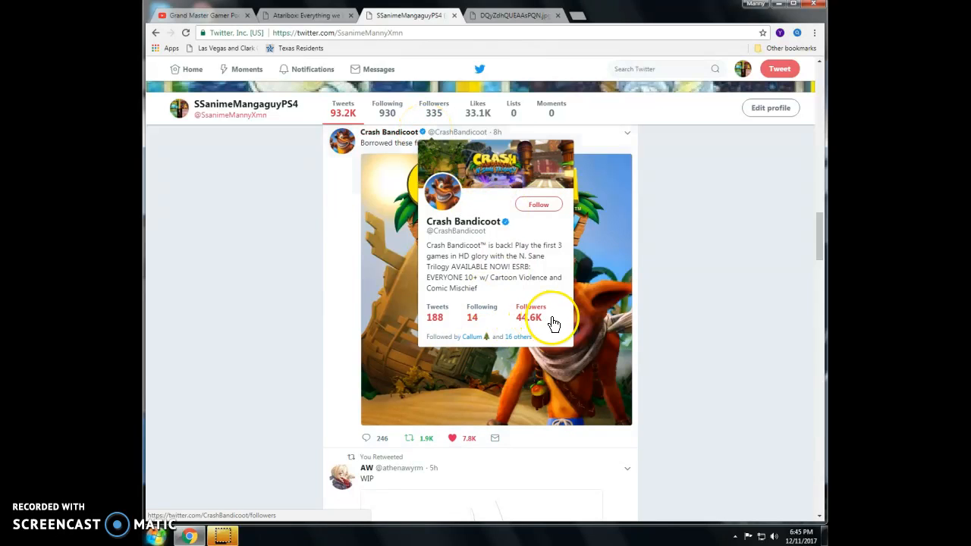
mouse_move(554, 333)
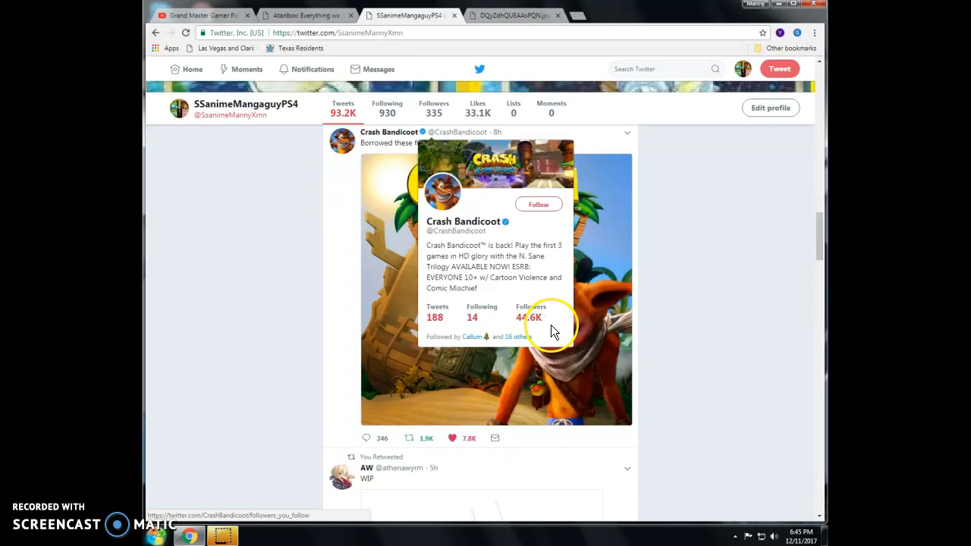
mouse_move(823, 165)
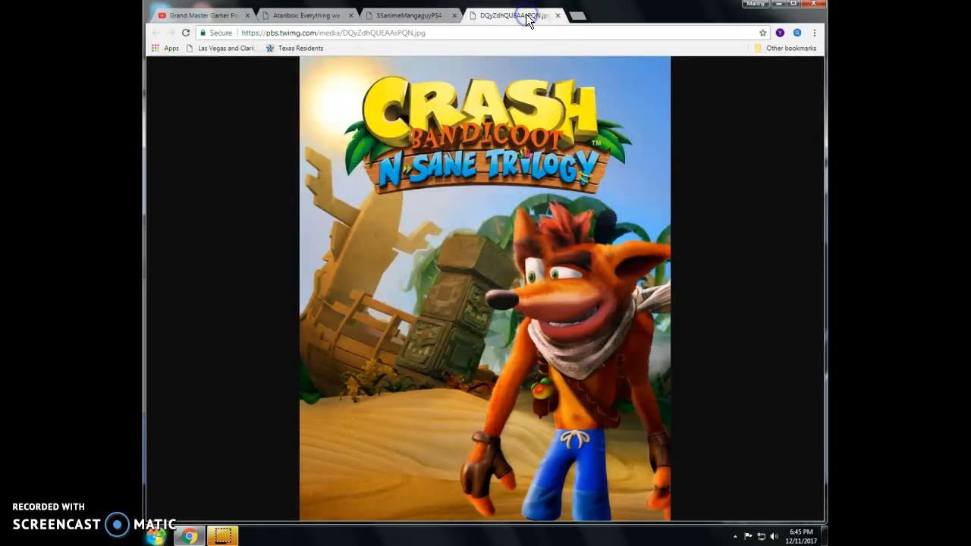
Scroll the full-size Crash Bandicoot N. Sane Trilogy image in its own tab.
scroll(down, 3)
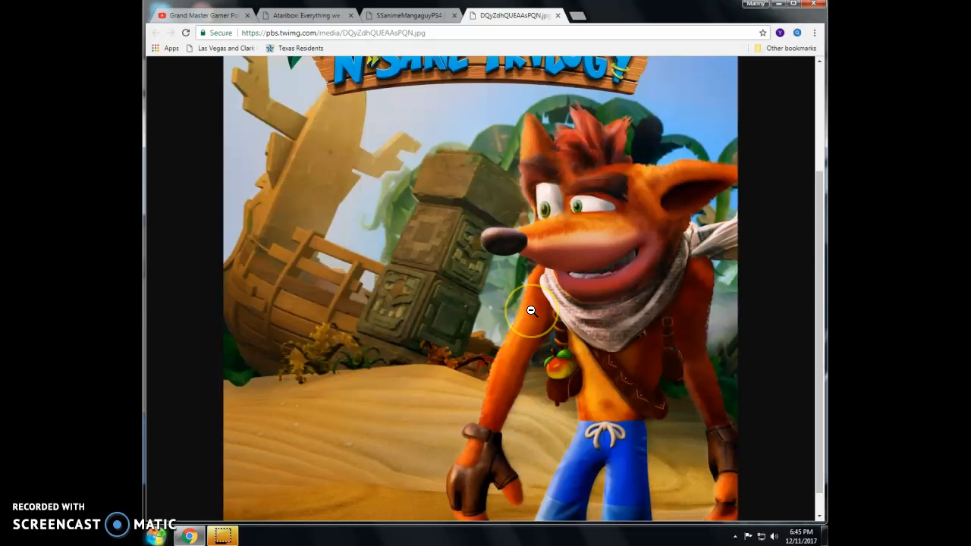
mouse_move(565, 248)
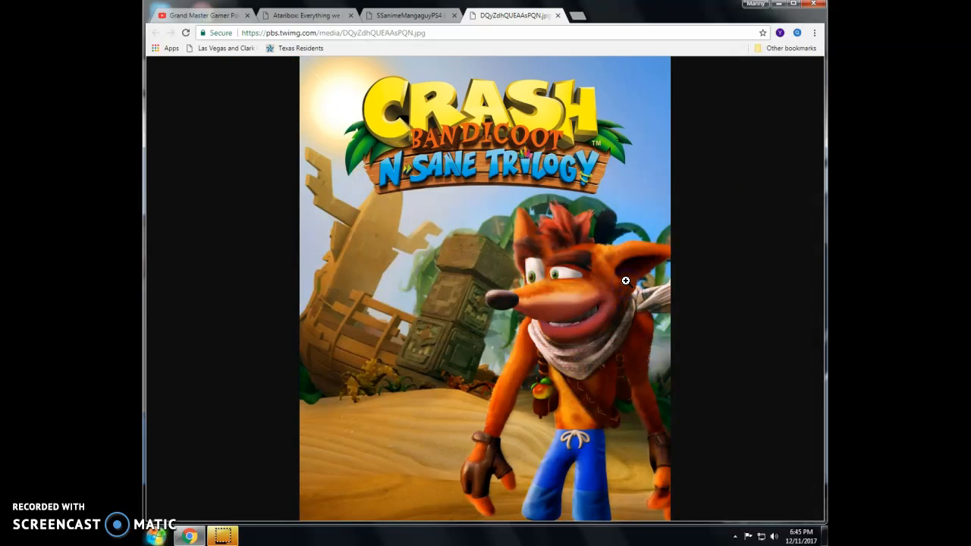
mouse_move(491, 288)
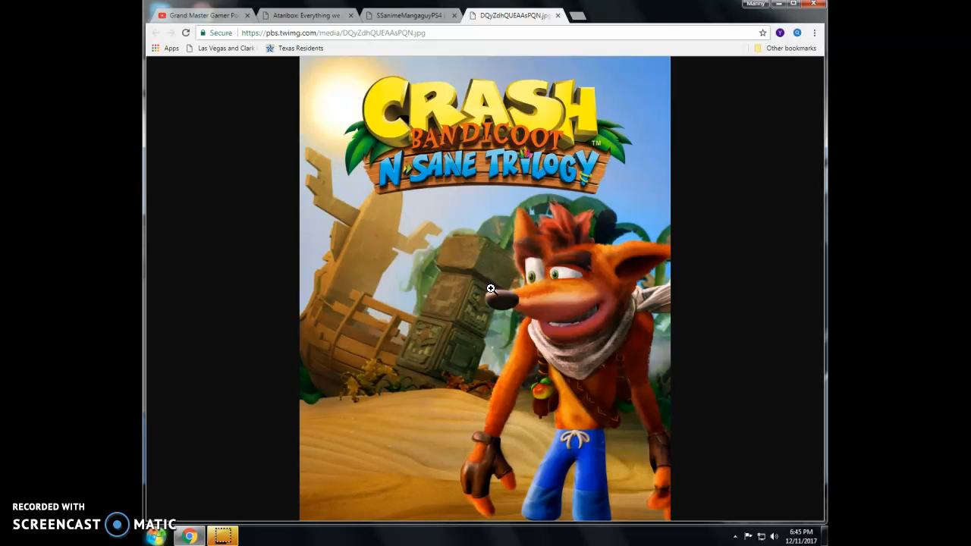
mouse_move(260, 427)
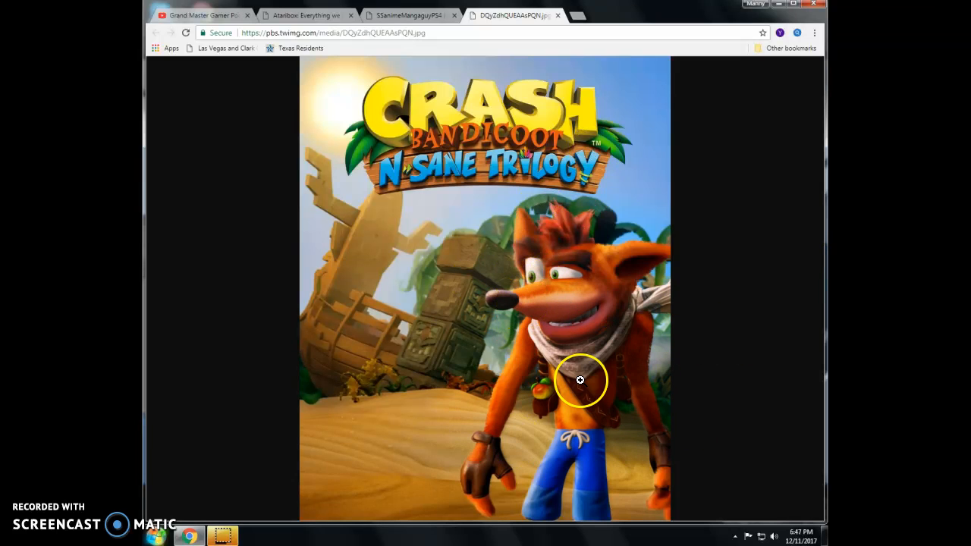
mouse_move(680, 215)
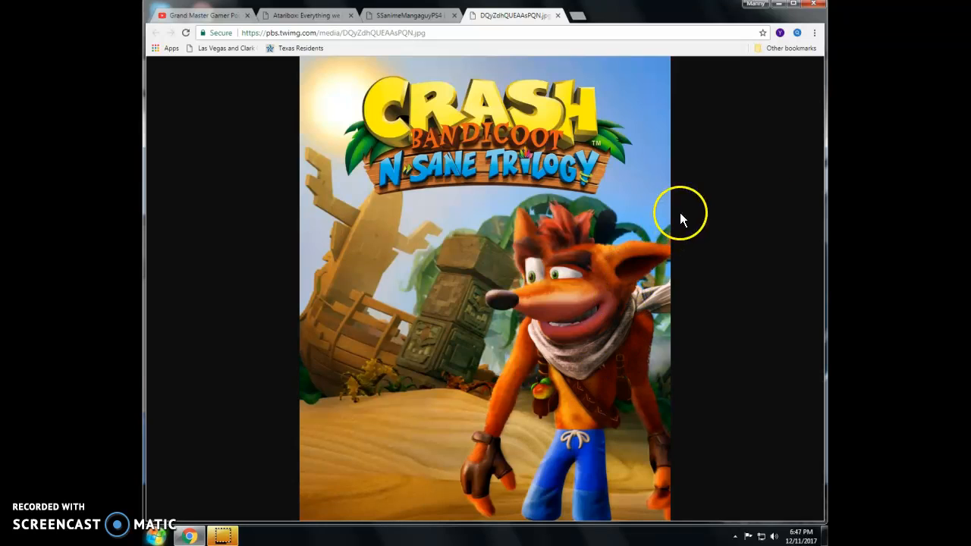
mouse_move(823, 135)
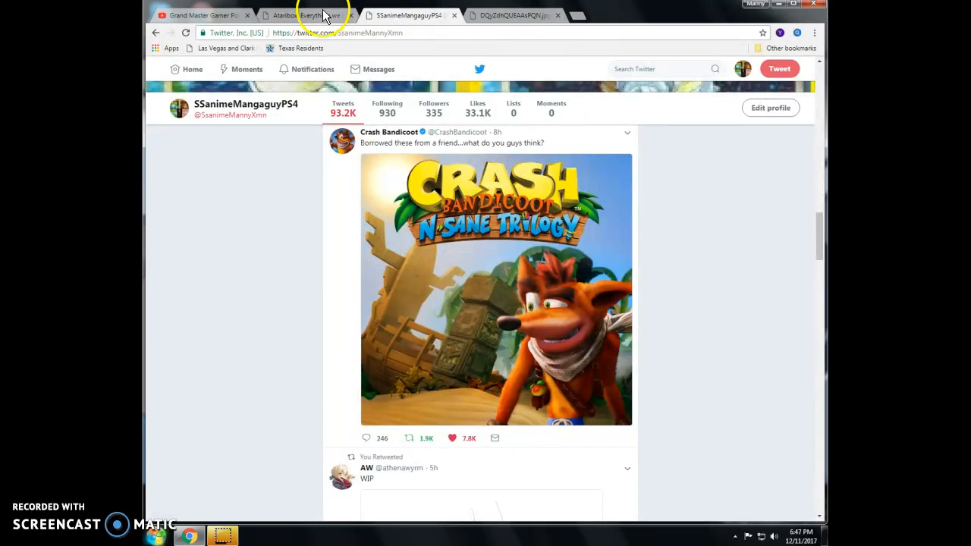
Return to the 'Ataribox: Everything we know' Trusted Reviews tab.
click(308, 14)
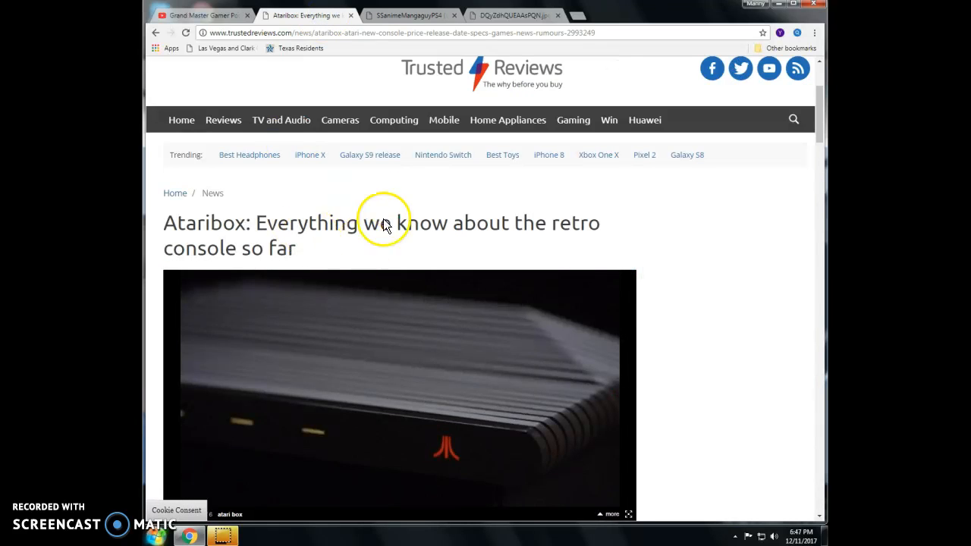
mouse_move(372, 220)
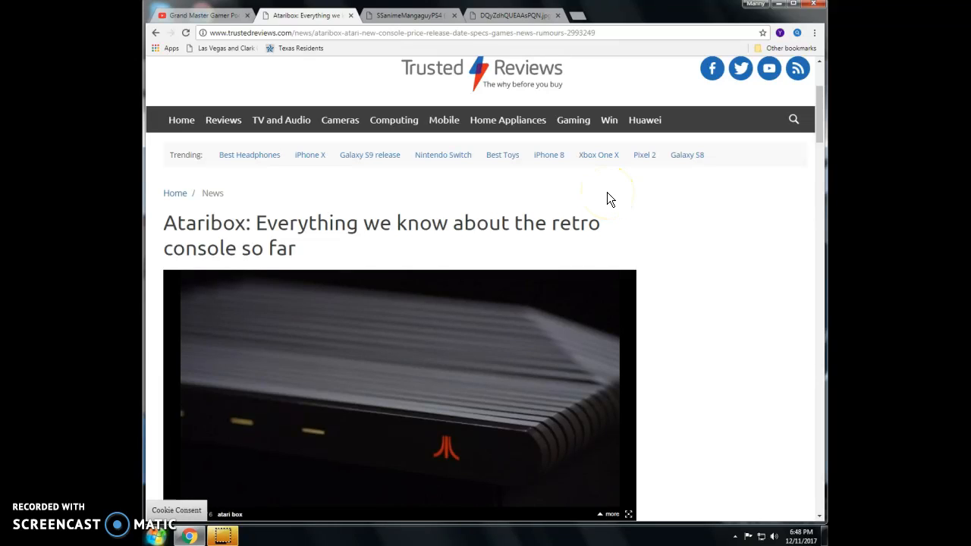
mouse_move(674, 25)
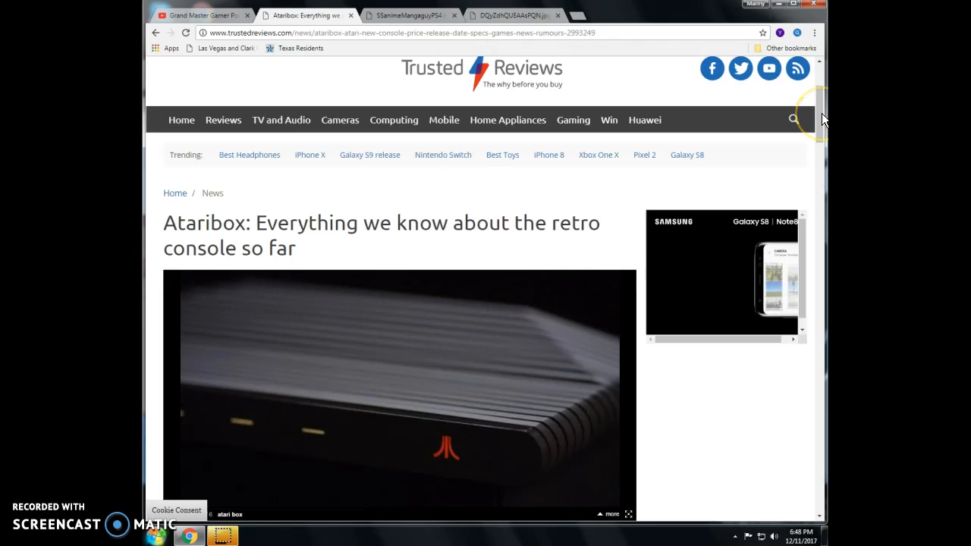
Scroll the Ataribox article down past the 'What is Ataribox?' section.
scroll(down, 3)
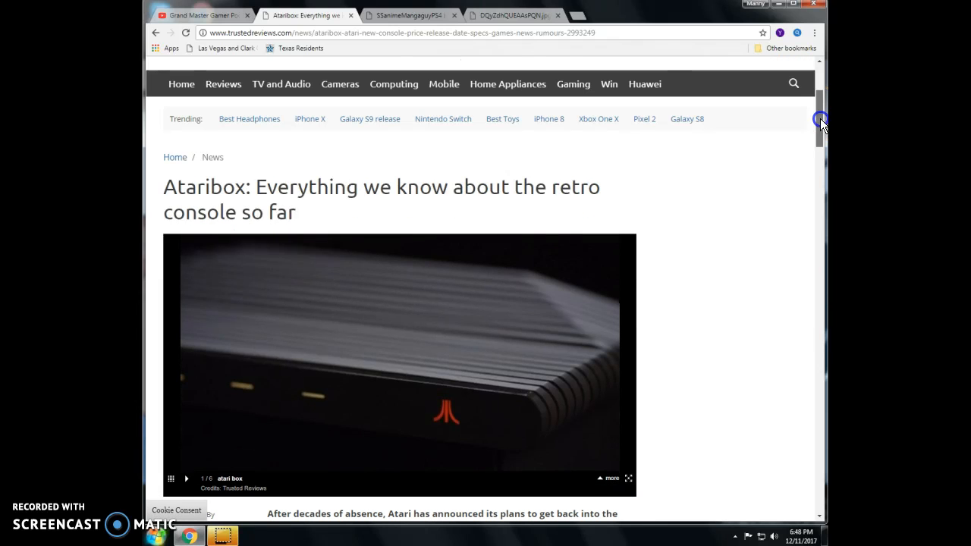
scroll(down, 3)
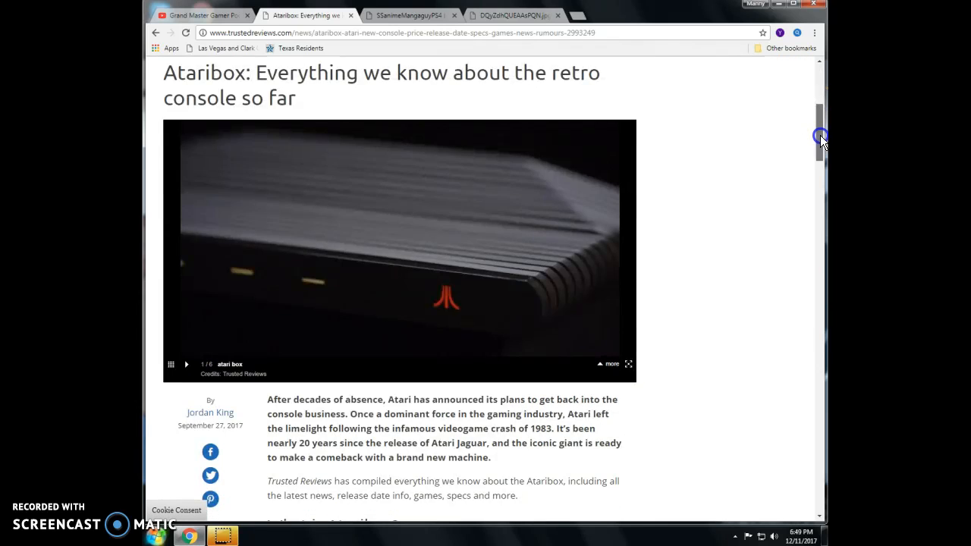
scroll(down, 3)
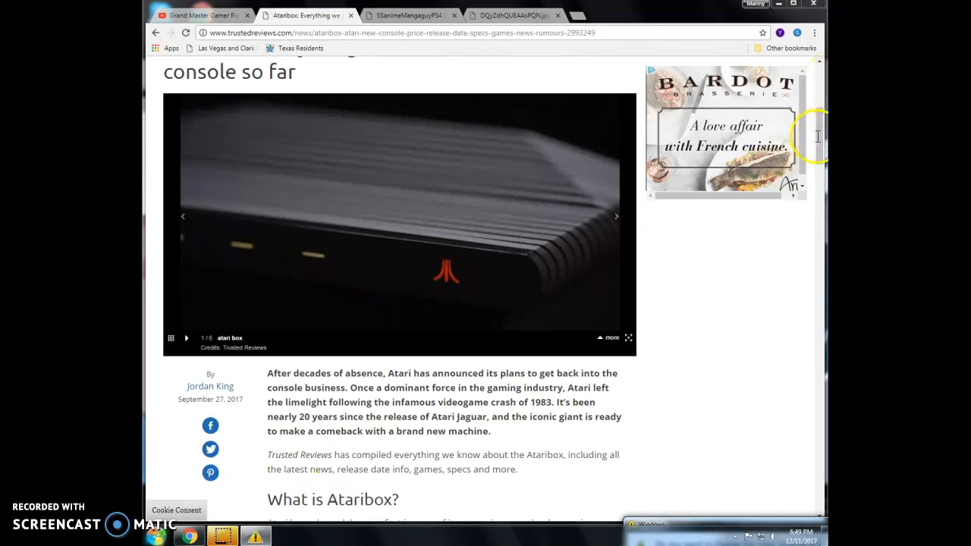
mouse_move(813, 184)
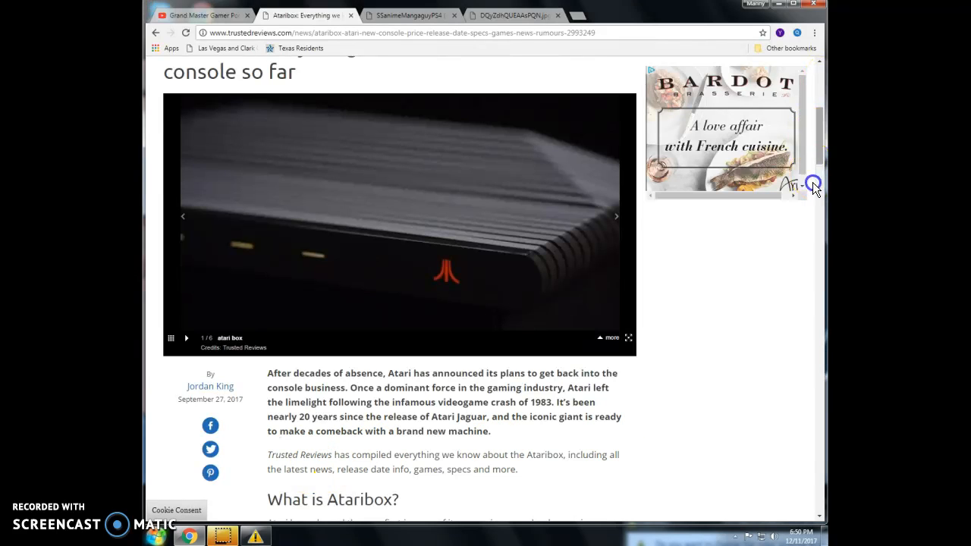
scroll(down, 3)
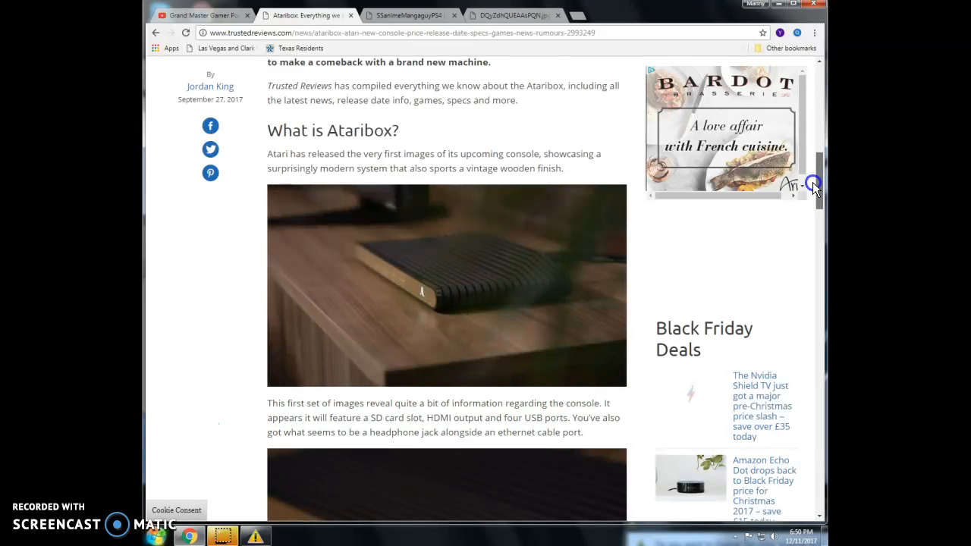
scroll(down, 3)
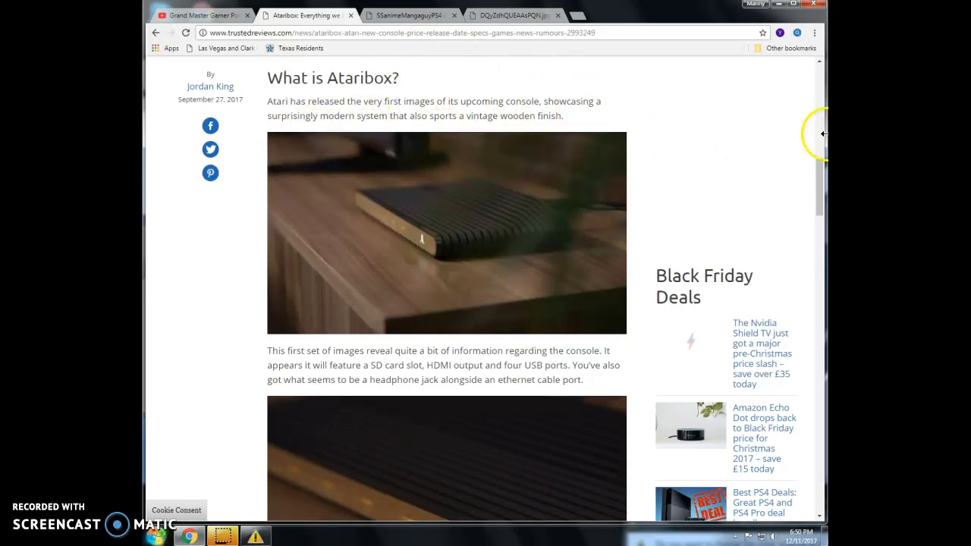
Continue past the release date and price details to 'Ataribox games – What can I play on it?'.
scroll(down, 3)
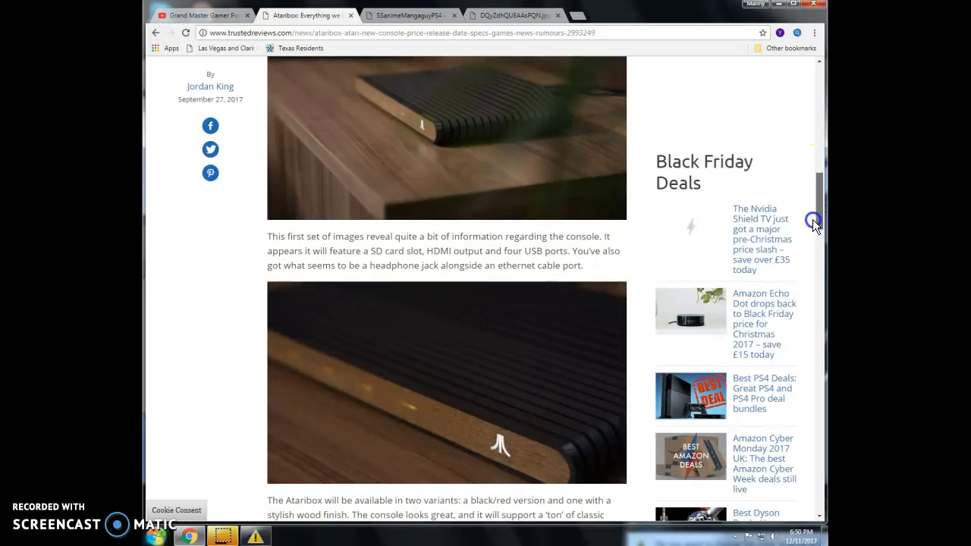
scroll(down, 3)
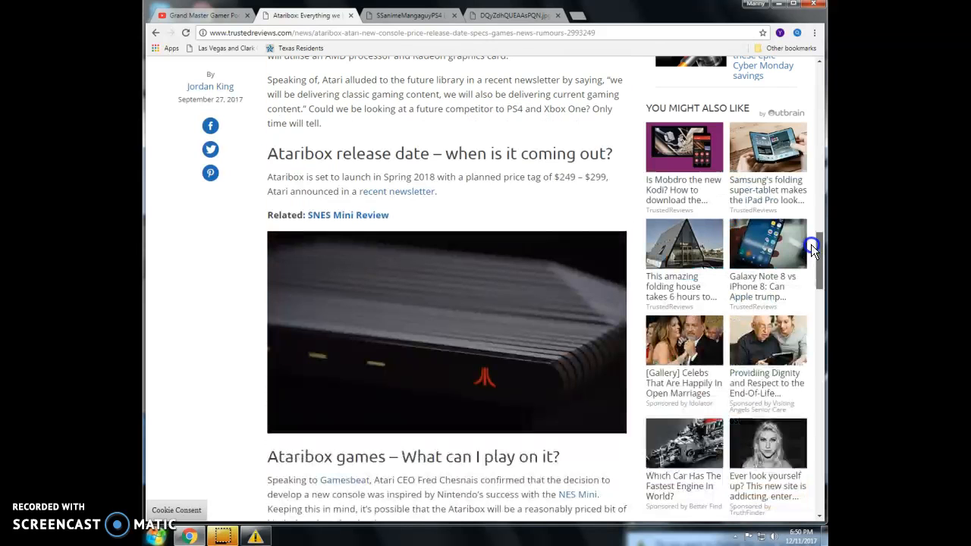
scroll(down, 3)
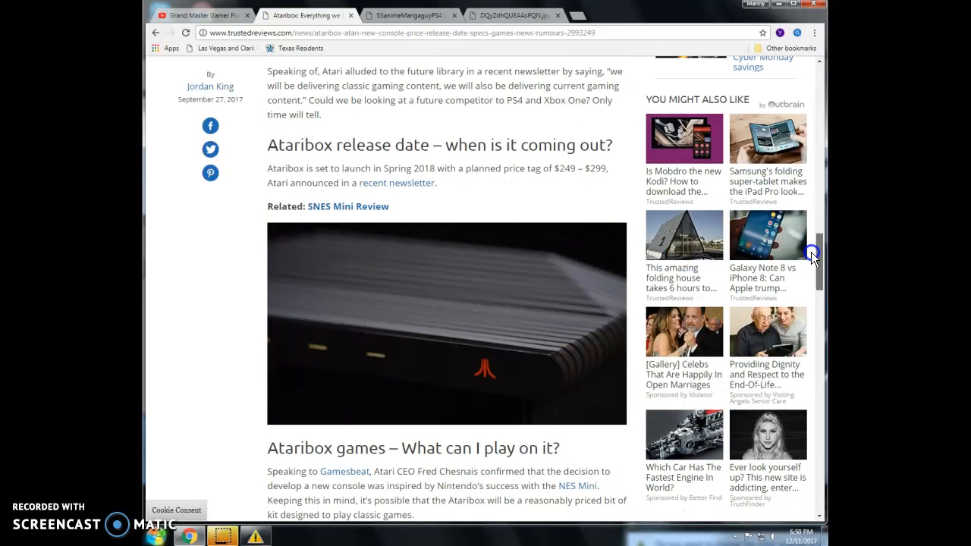
scroll(down, 3)
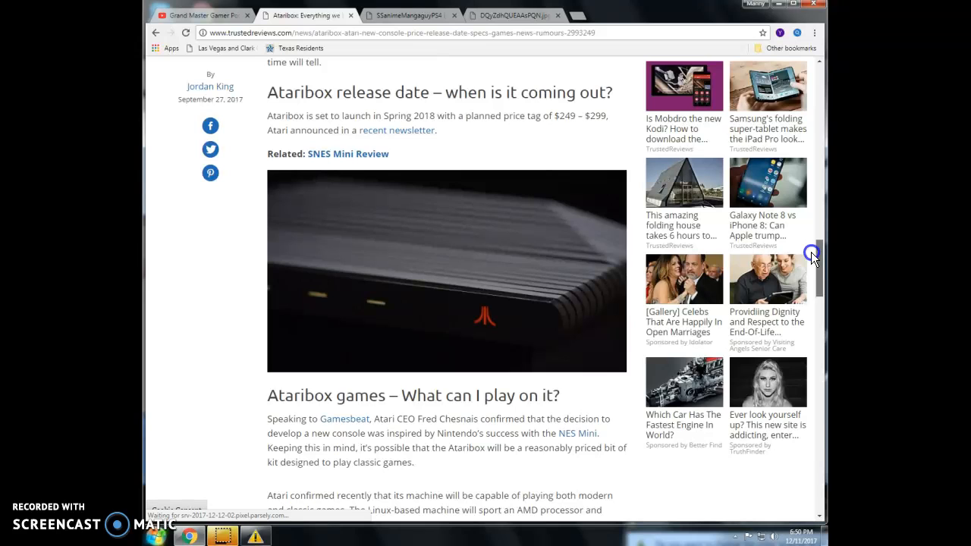
scroll(down, 3)
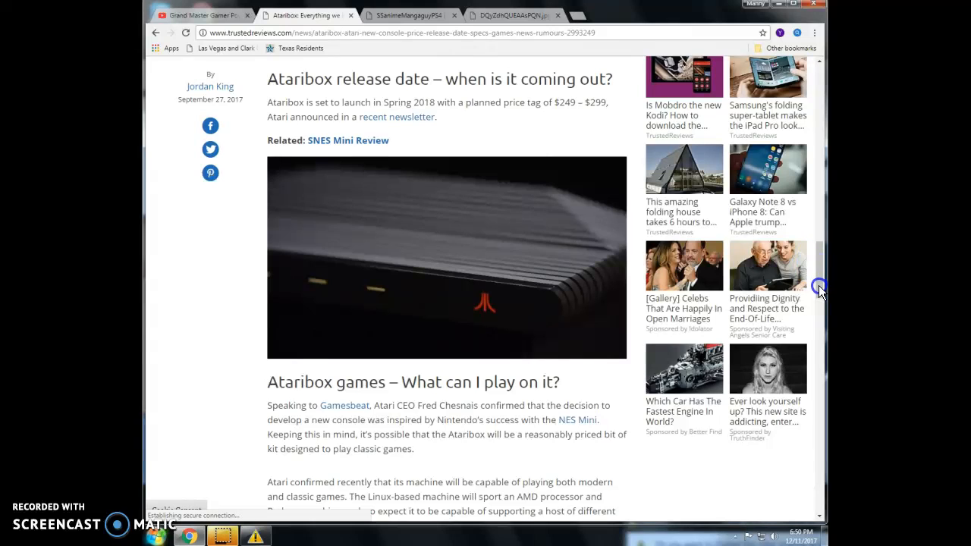
scroll(down, 3)
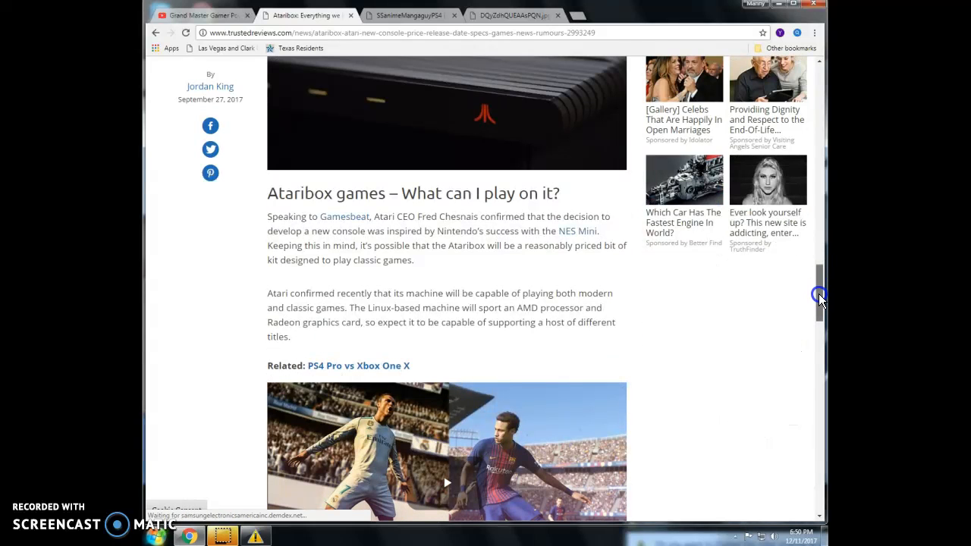
Scroll past the PS4 Pro vs Xbox One X video to the closing reader question and Sponsored content.
scroll(down, 3)
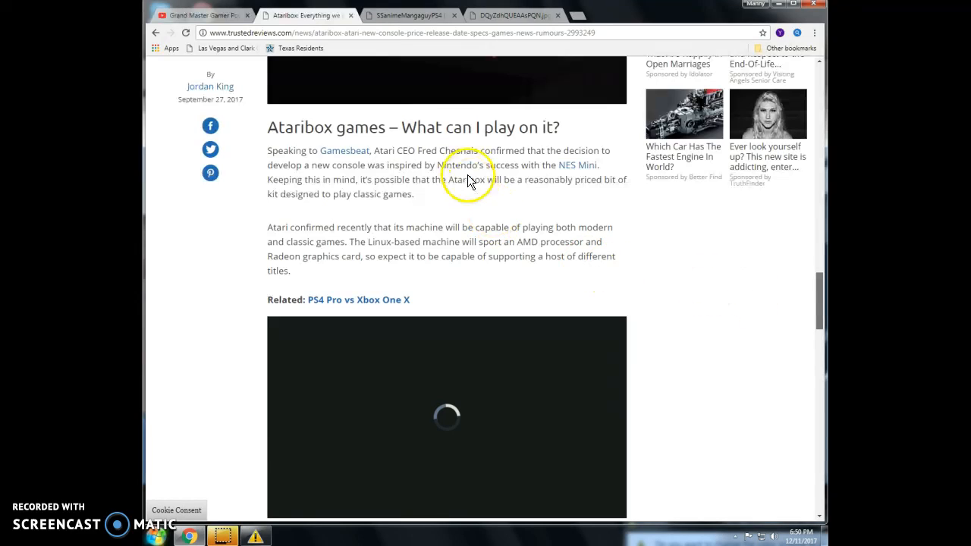
mouse_move(545, 157)
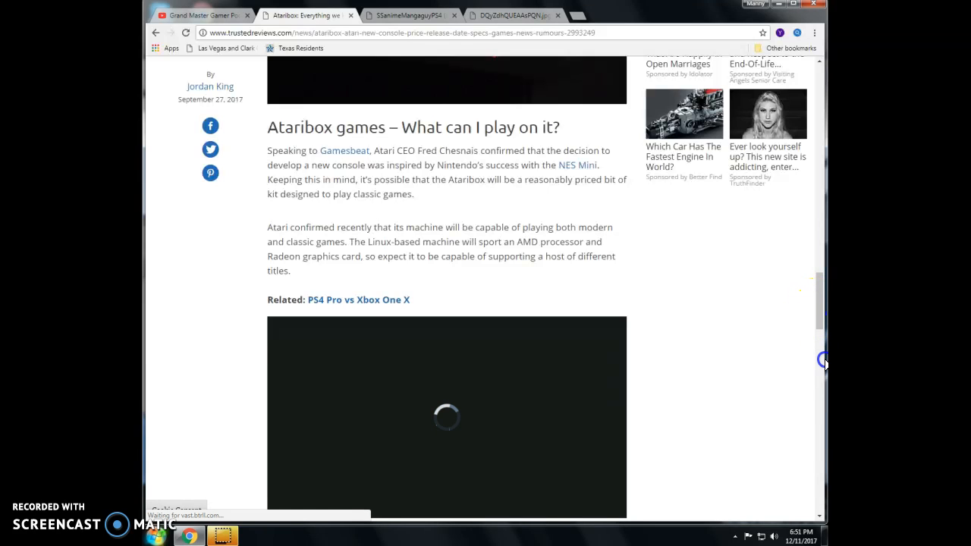
scroll(down, 3)
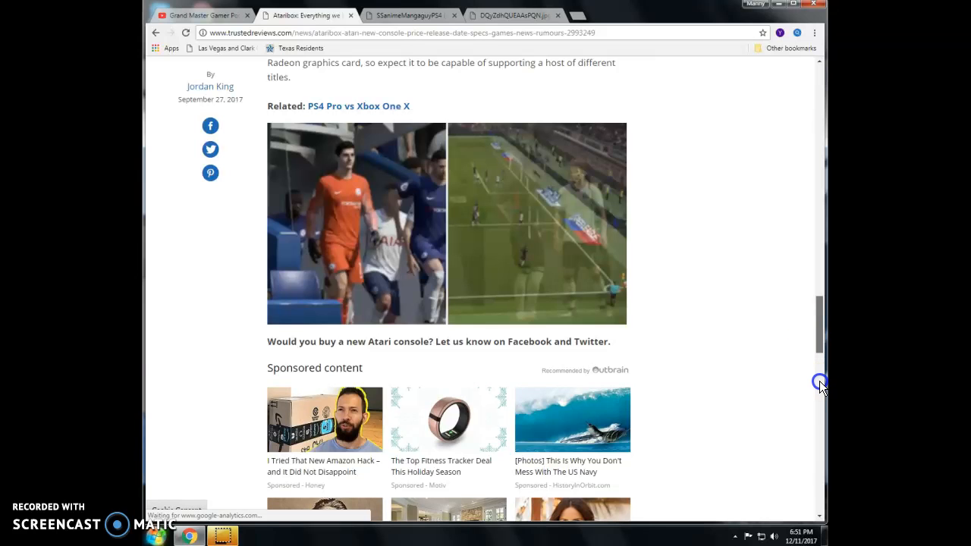
Scroll past 'More From Trusted Reviews' to the footer links and copyright notice.
scroll(down, 3)
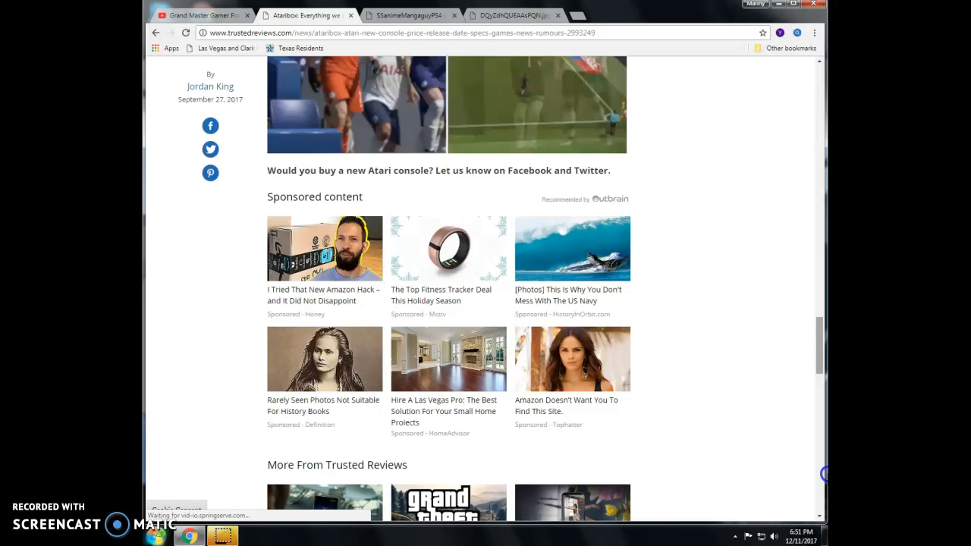
scroll(down, 3)
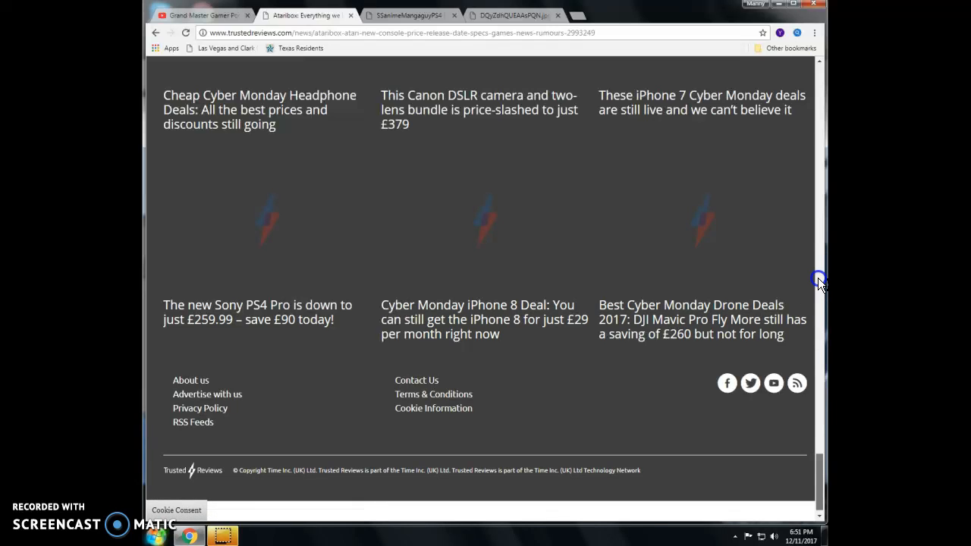
scroll(up, 3)
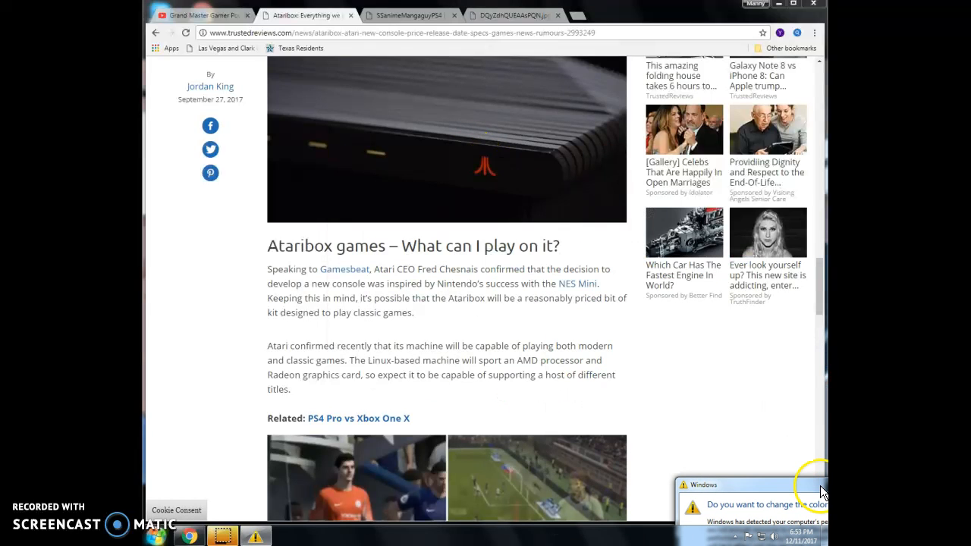
mouse_move(753, 477)
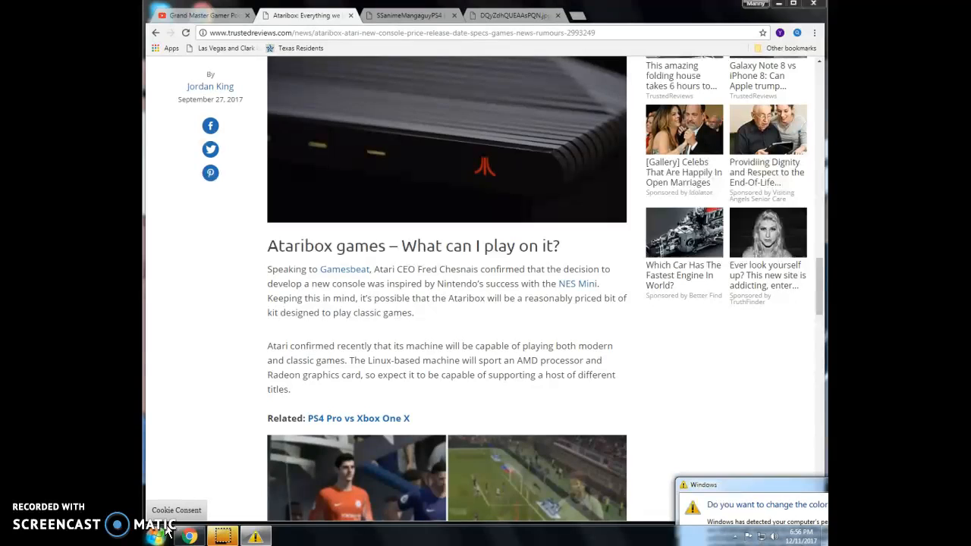
mouse_move(163, 533)
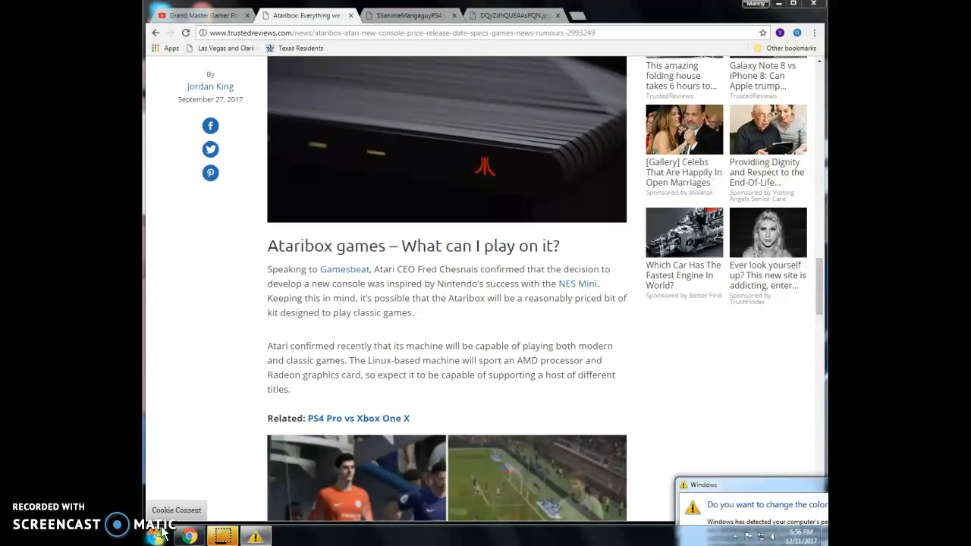